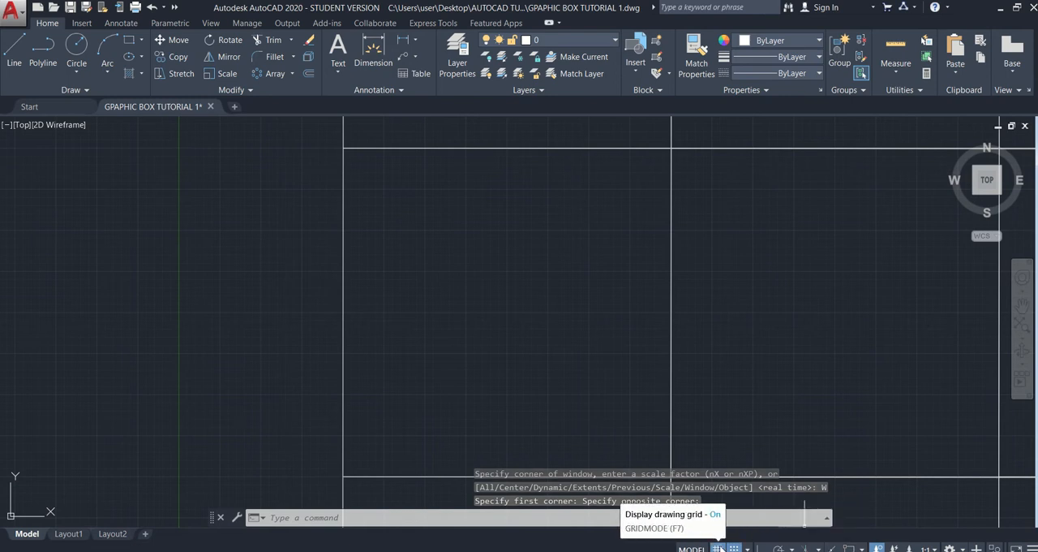
Step: Turn on the grid and set snap spacing to 2 in X and Y
click(745, 550)
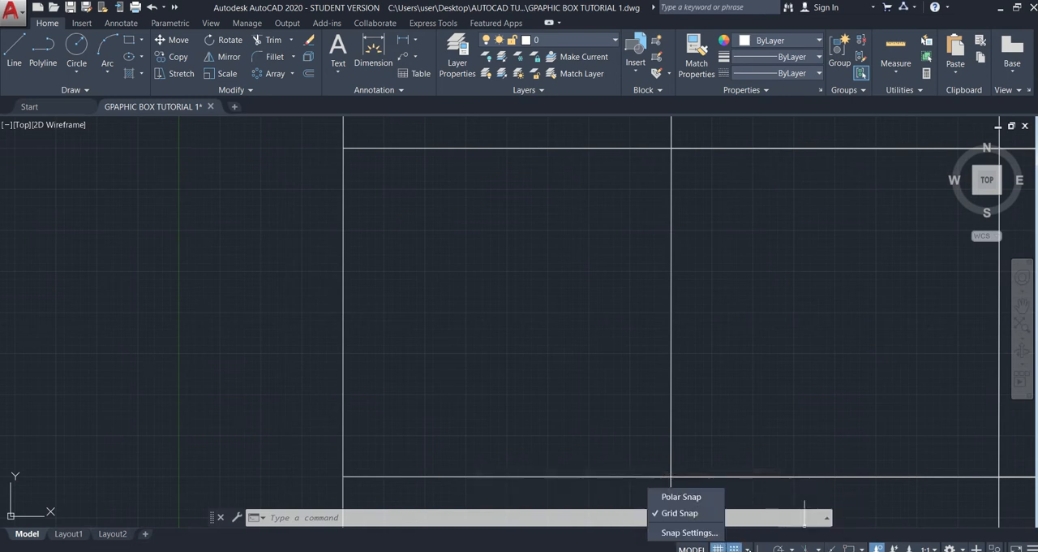
click(685, 532)
text(W)
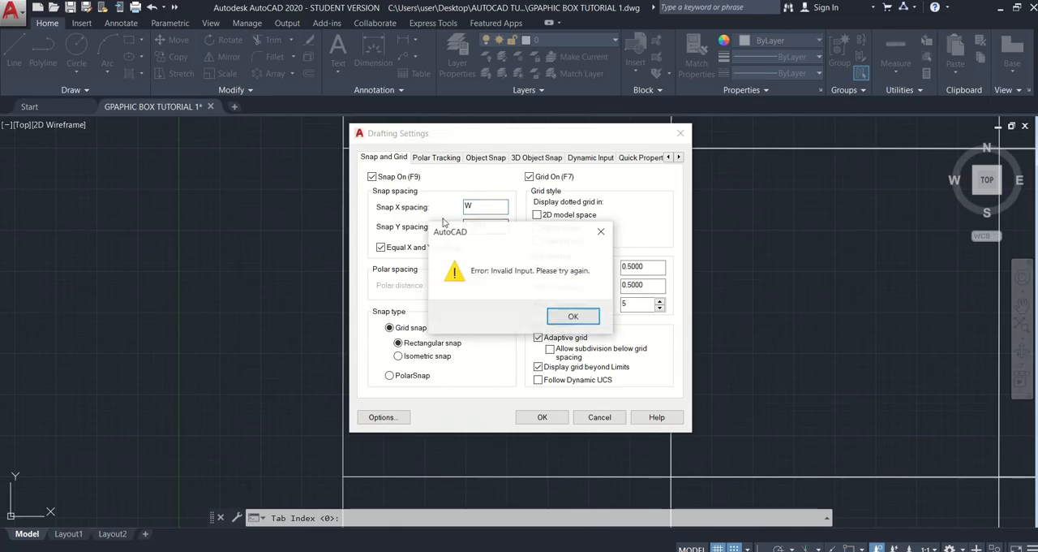
click(573, 315)
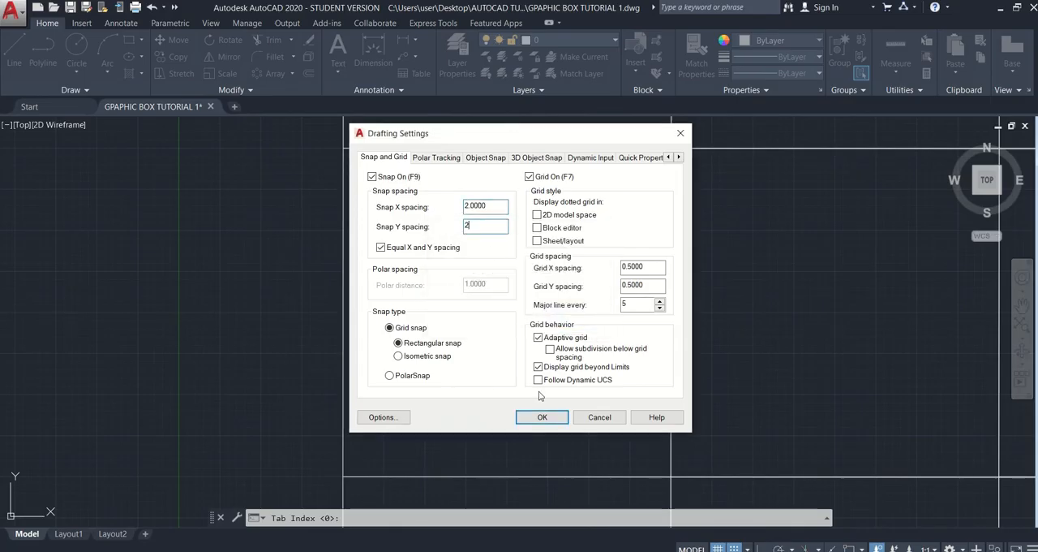
click(542, 417)
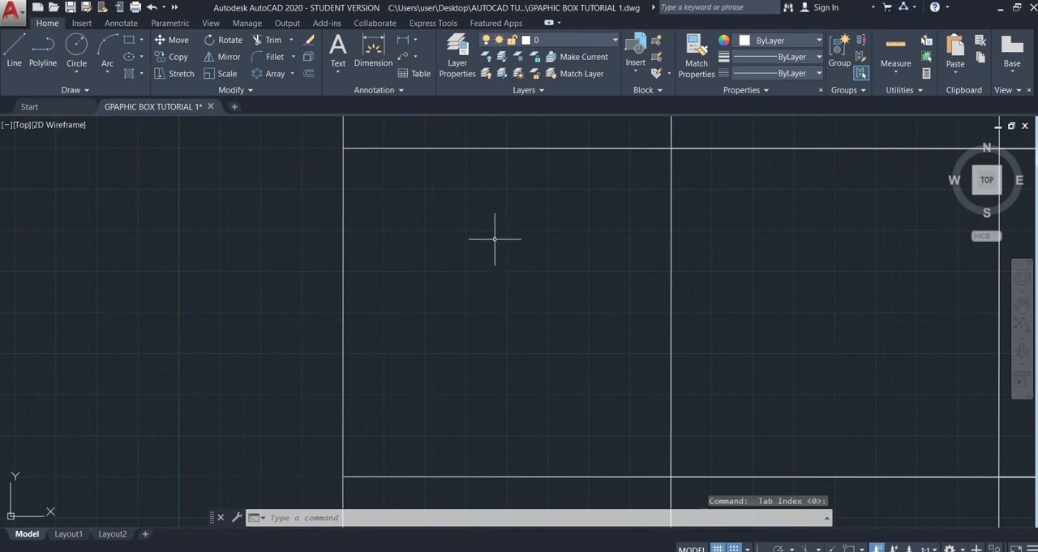
mouse_move(431, 206)
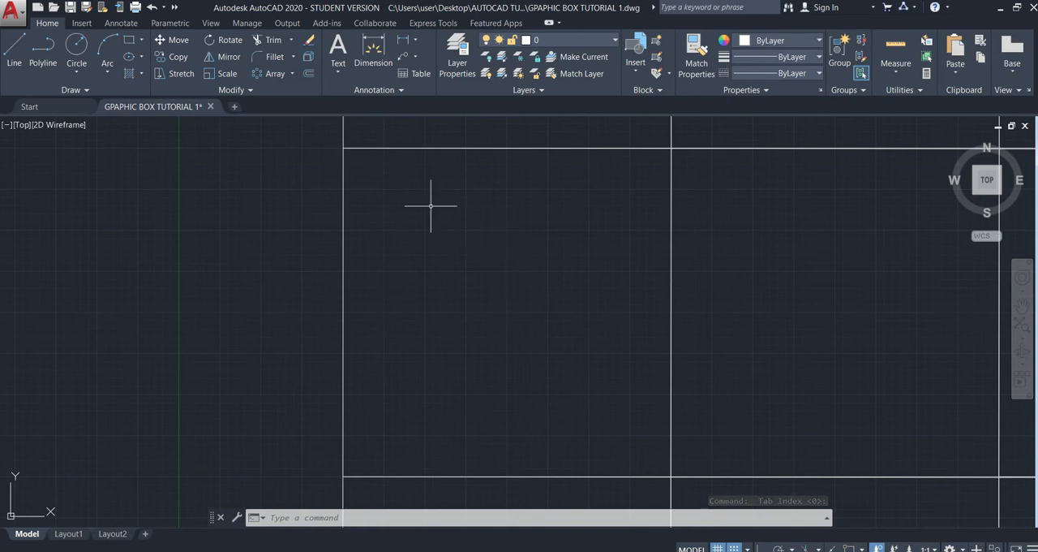
Step: Draw a rectangle with RECTANG along the frame, top-left to bottom-right corners
text(RECTANGLE Specify first corner point or [Chamfer Elevation Fillet Thickness Width]:)
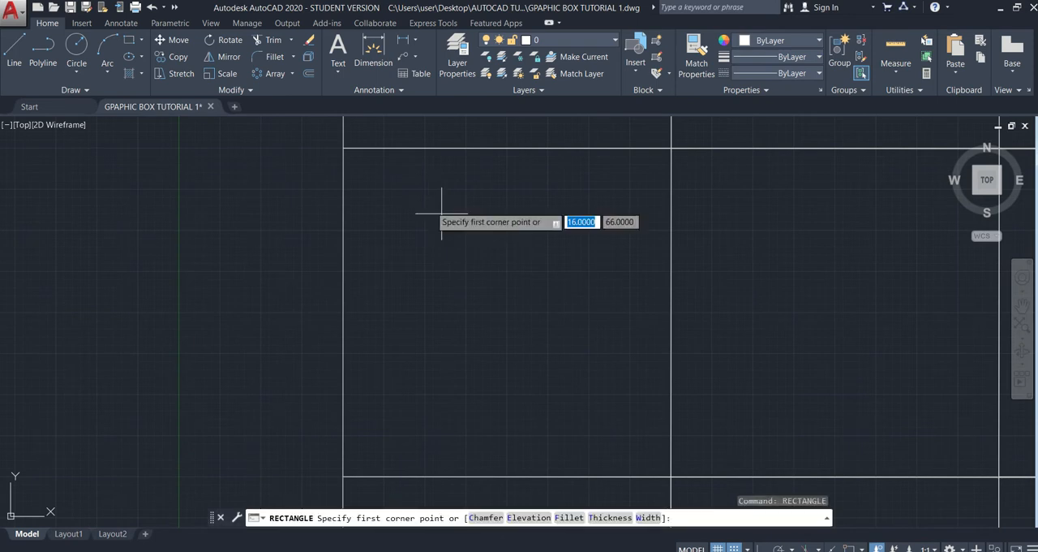
click(442, 200)
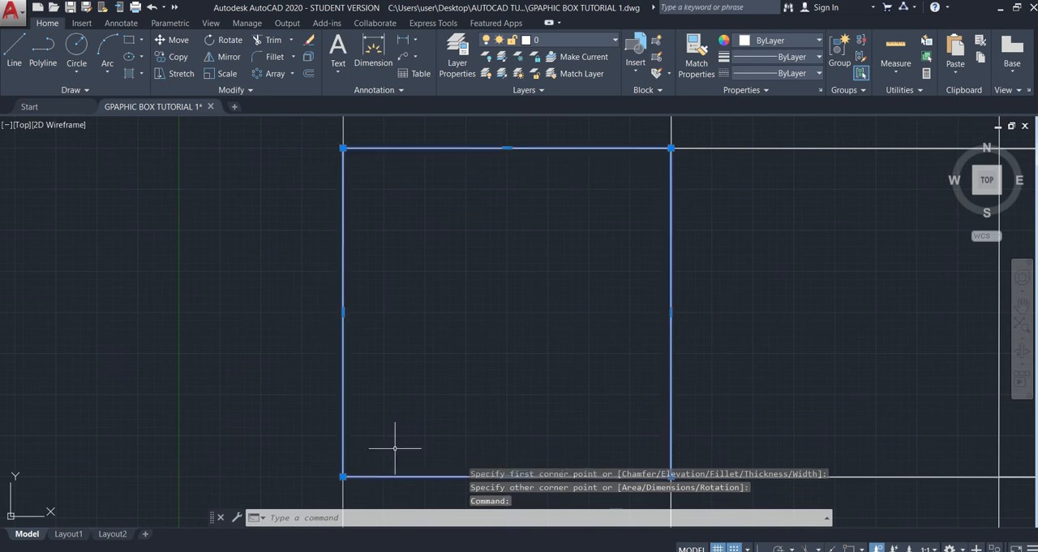
mouse_move(552, 256)
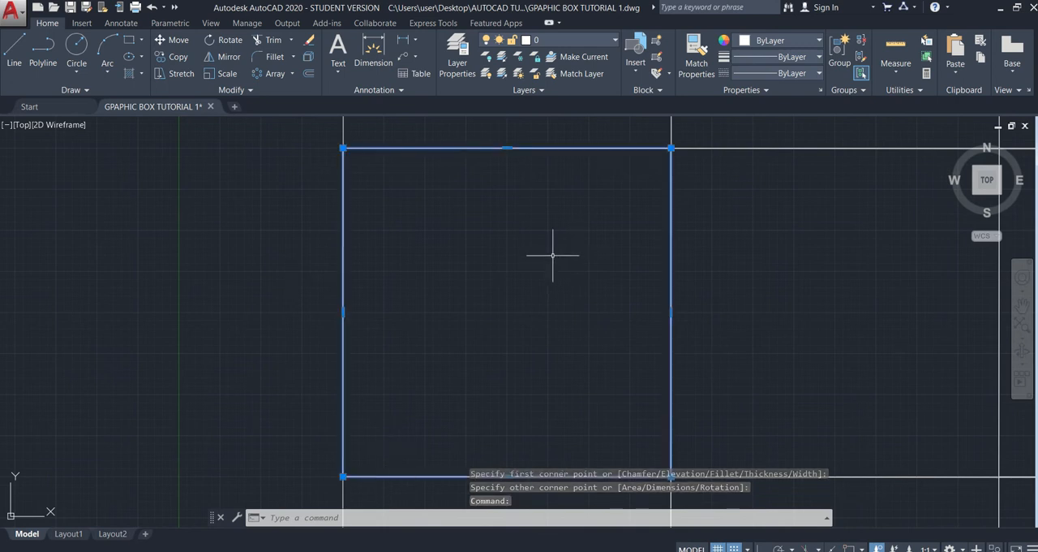
key(Escape)
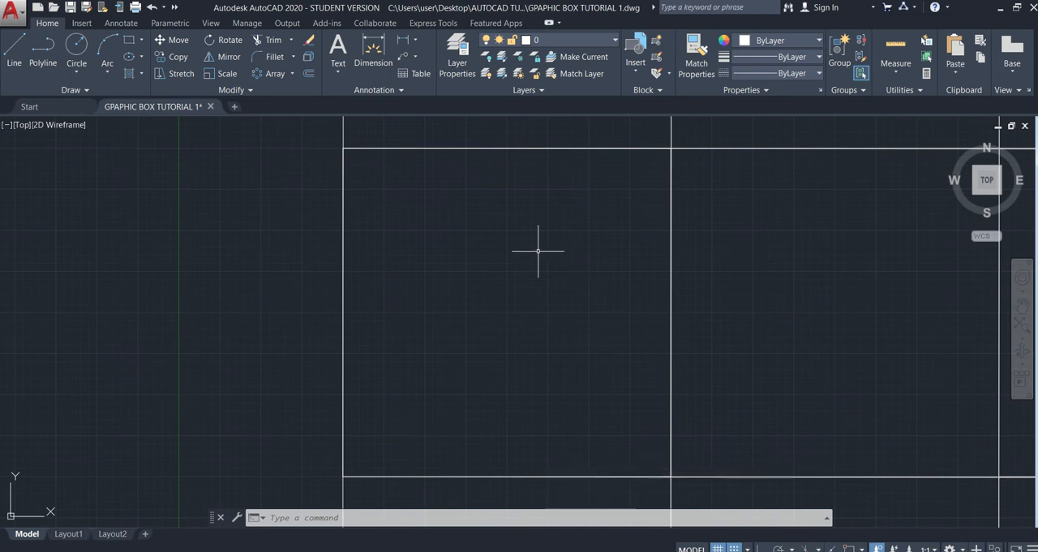
Step: Draw progressively smaller concentric squares inside the frame with RECTANGLE
text(rectangle)
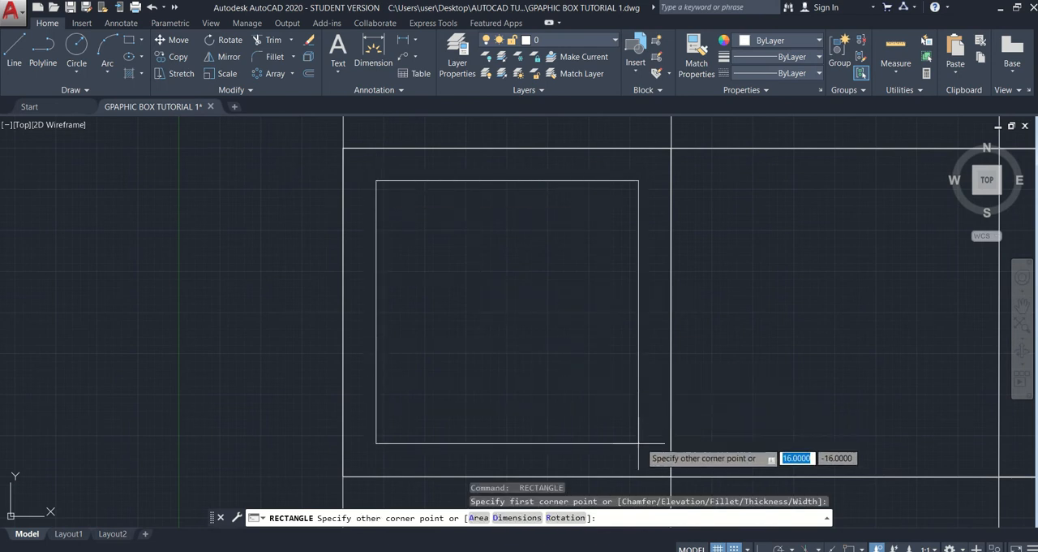
mouse_move(603, 428)
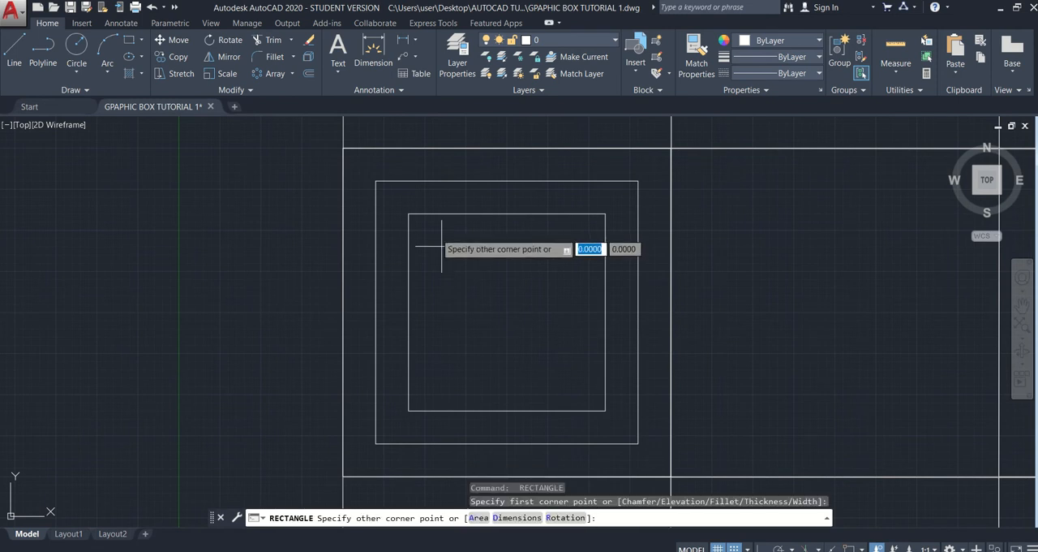
click(552, 305)
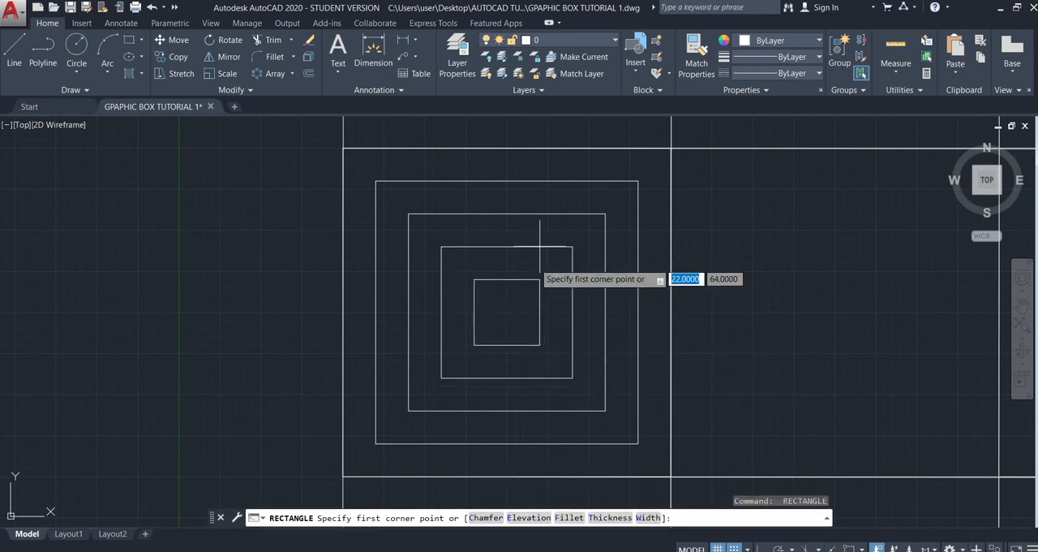
key(Escape)
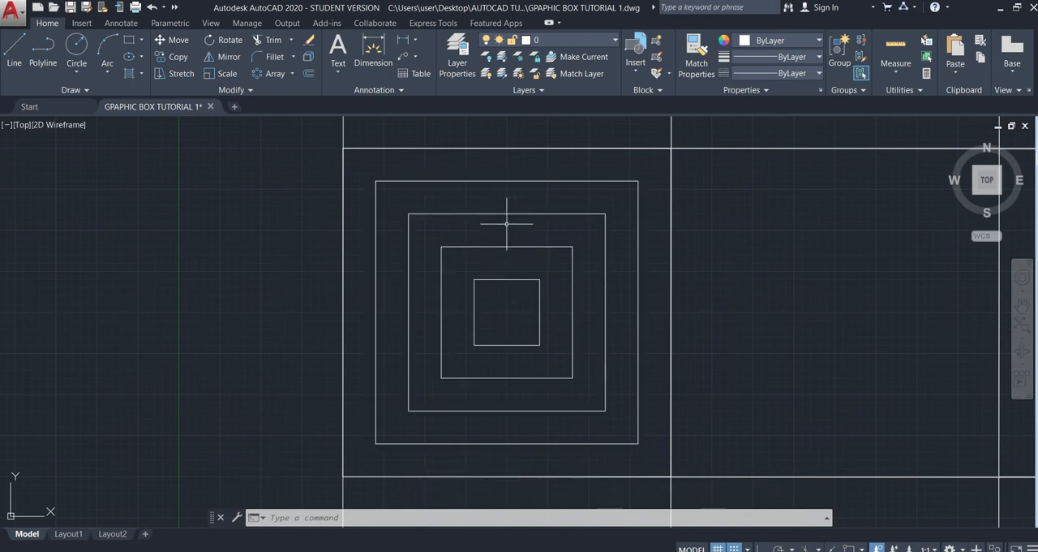
Step: Round the outer square's lower-left corner with a radius-2 fillet
text(FILLET Specify fillet radius <0.0000>:  <Snap off>)
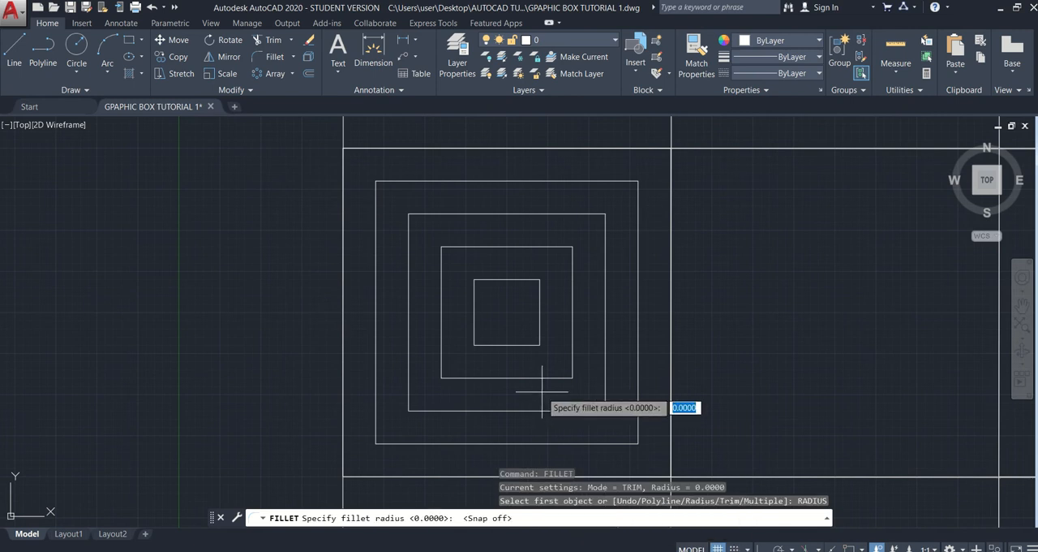
mouse_move(537, 404)
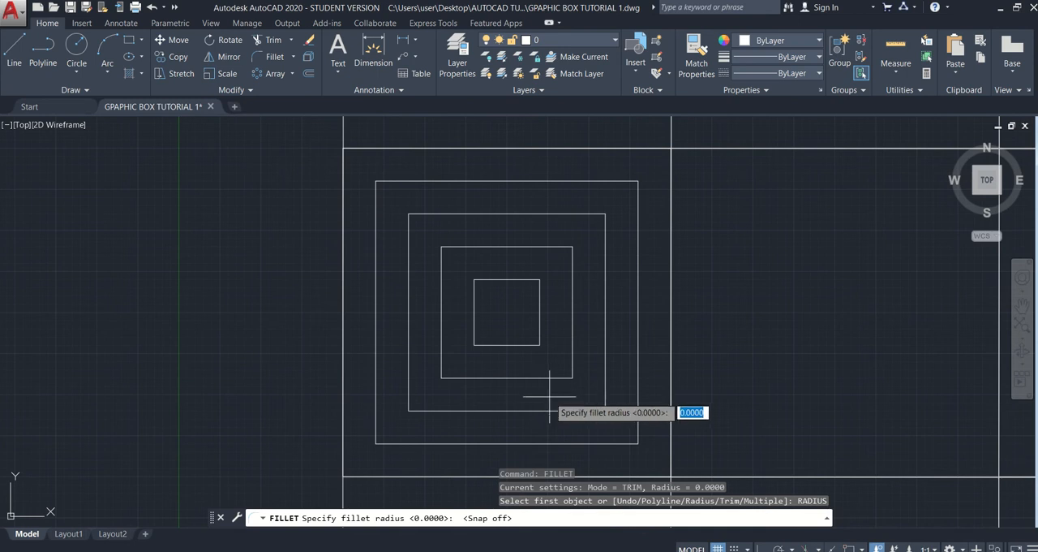
key(Enter)
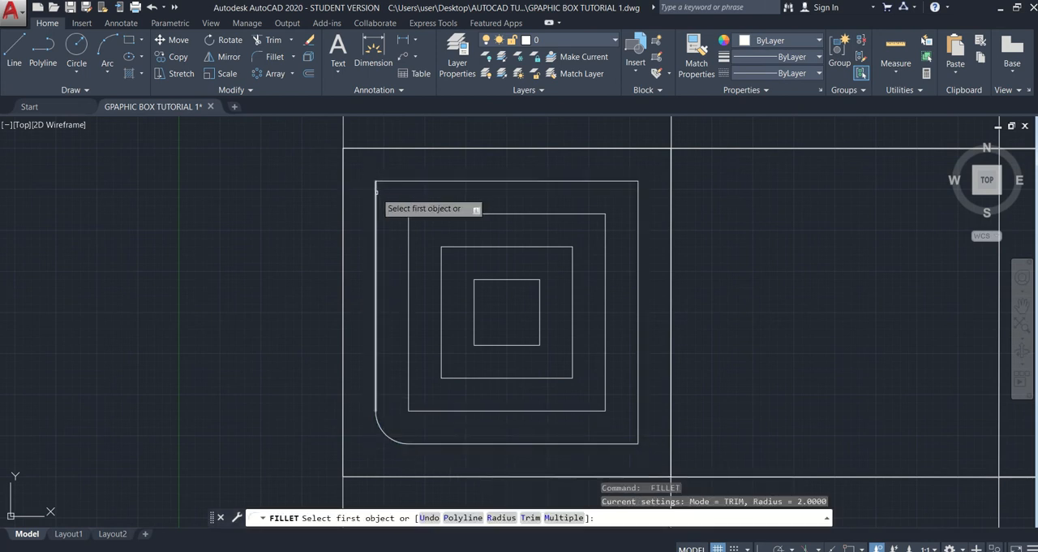
Step: Fillet the remaining corners of the outer squares and the innermost square's bottom corners
click(503, 191)
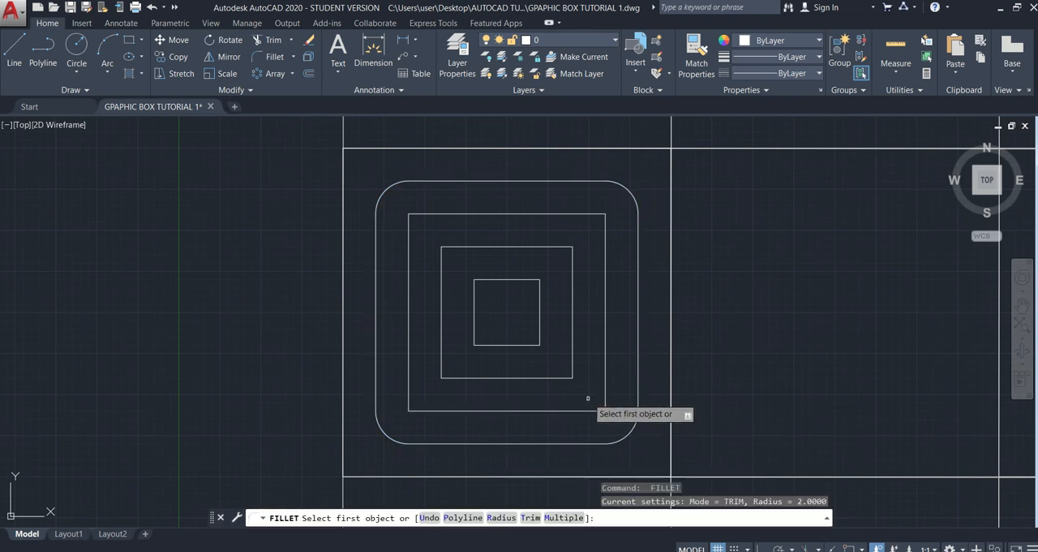
click(588, 397)
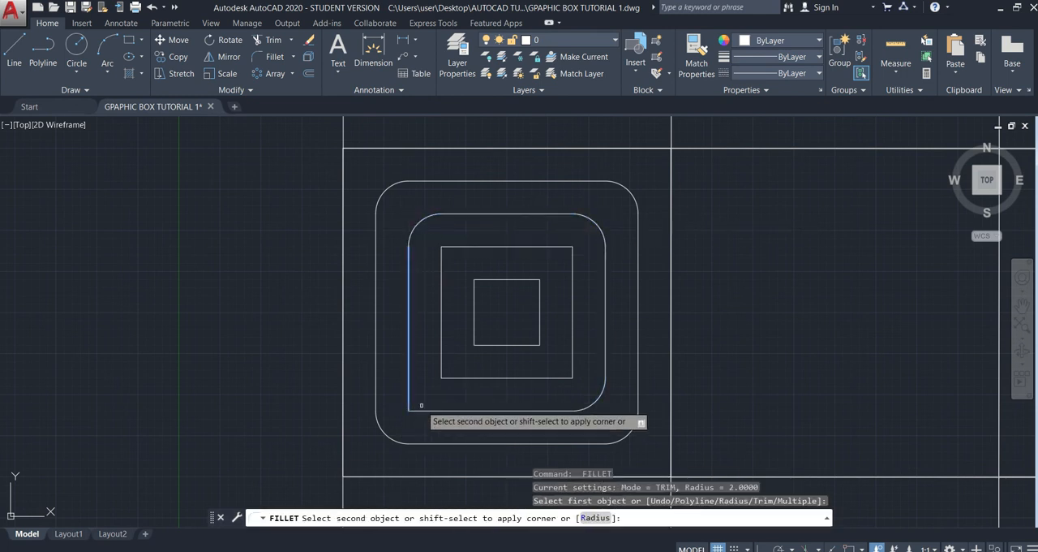
click(417, 416)
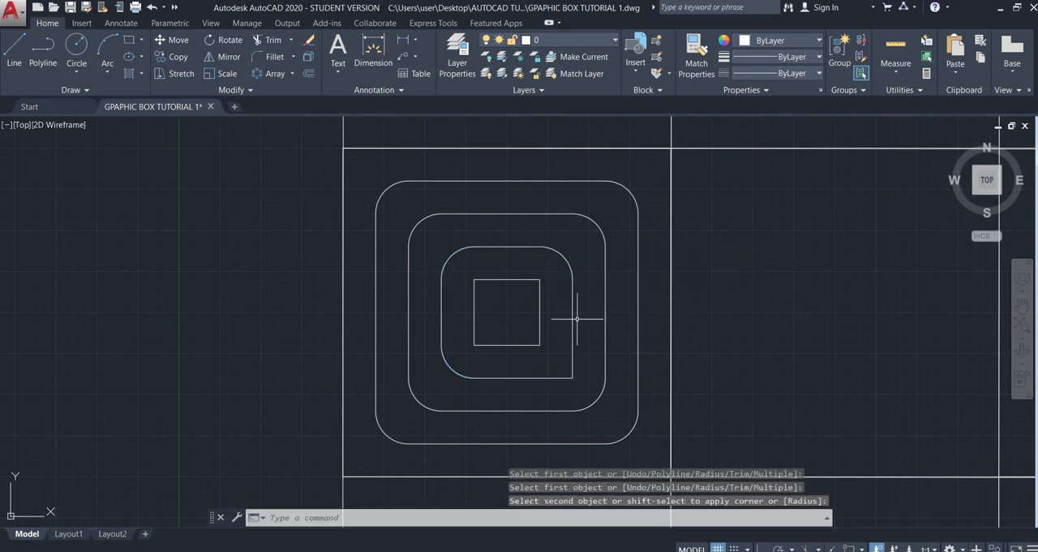
click(568, 320)
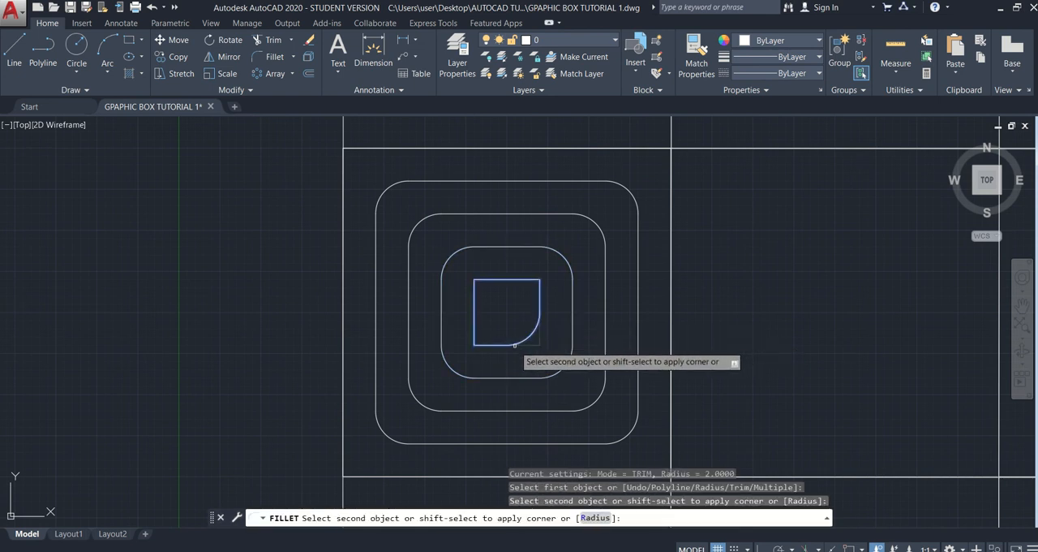
click(523, 341)
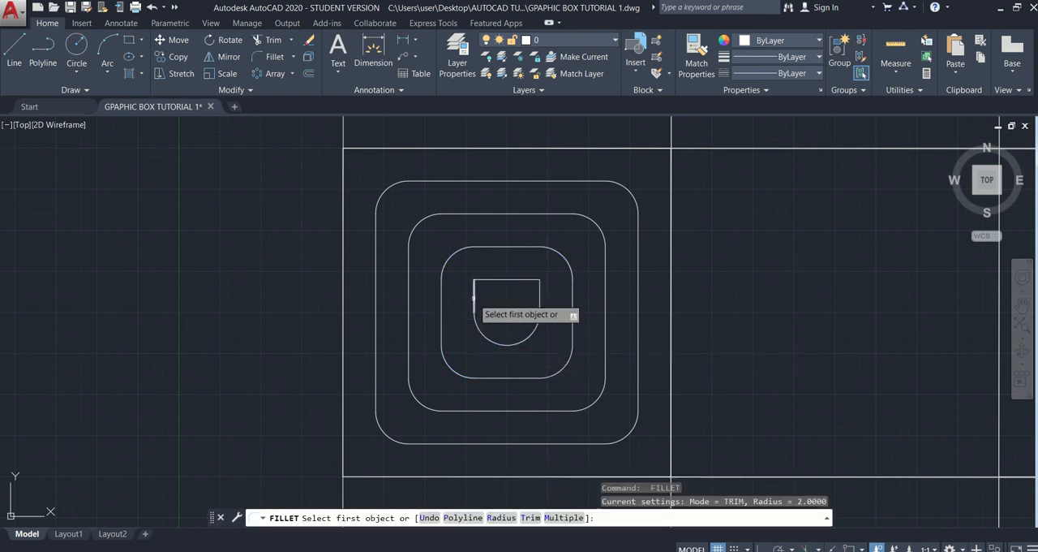